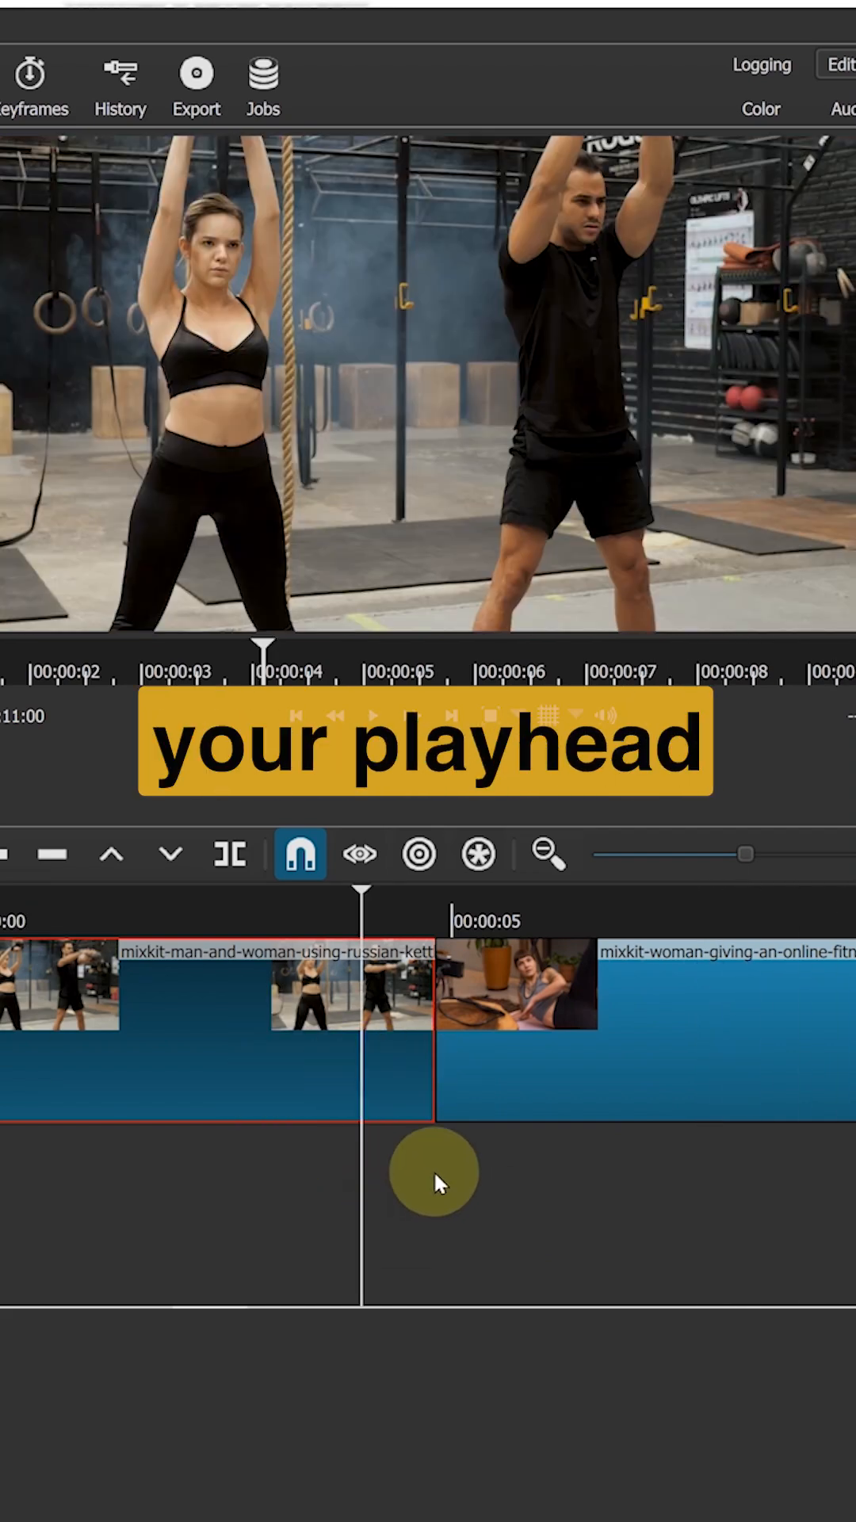
Split the kettlebell clip shortly before the cut, leaving a short separate piece at its end
{"action": "left_click_drag", "start_coordinate": [359, 892], "coordinate": [437, 893]}
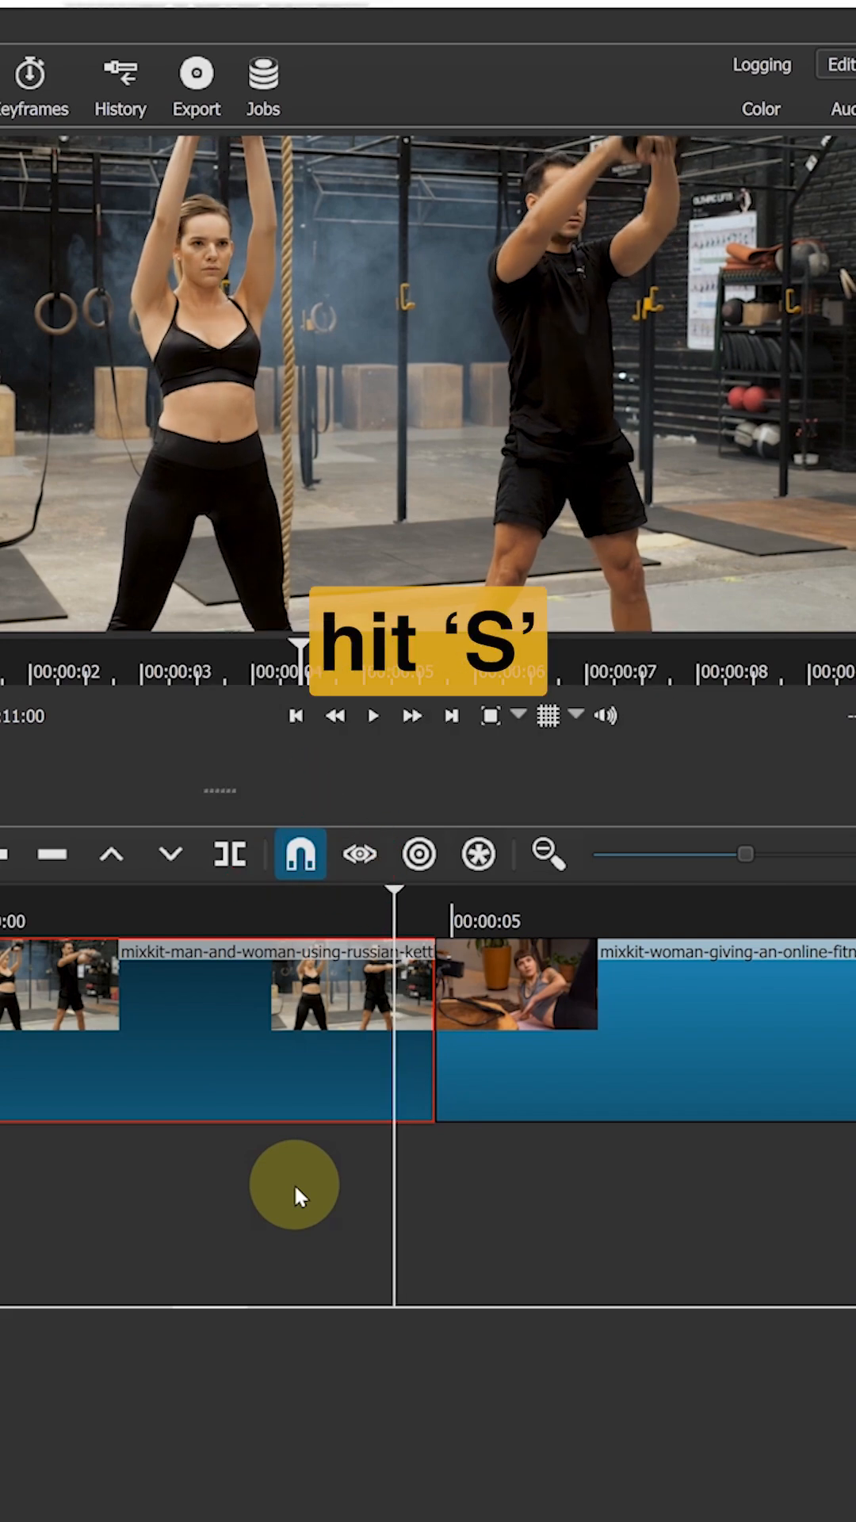
{"action": "key", "text": "s"}
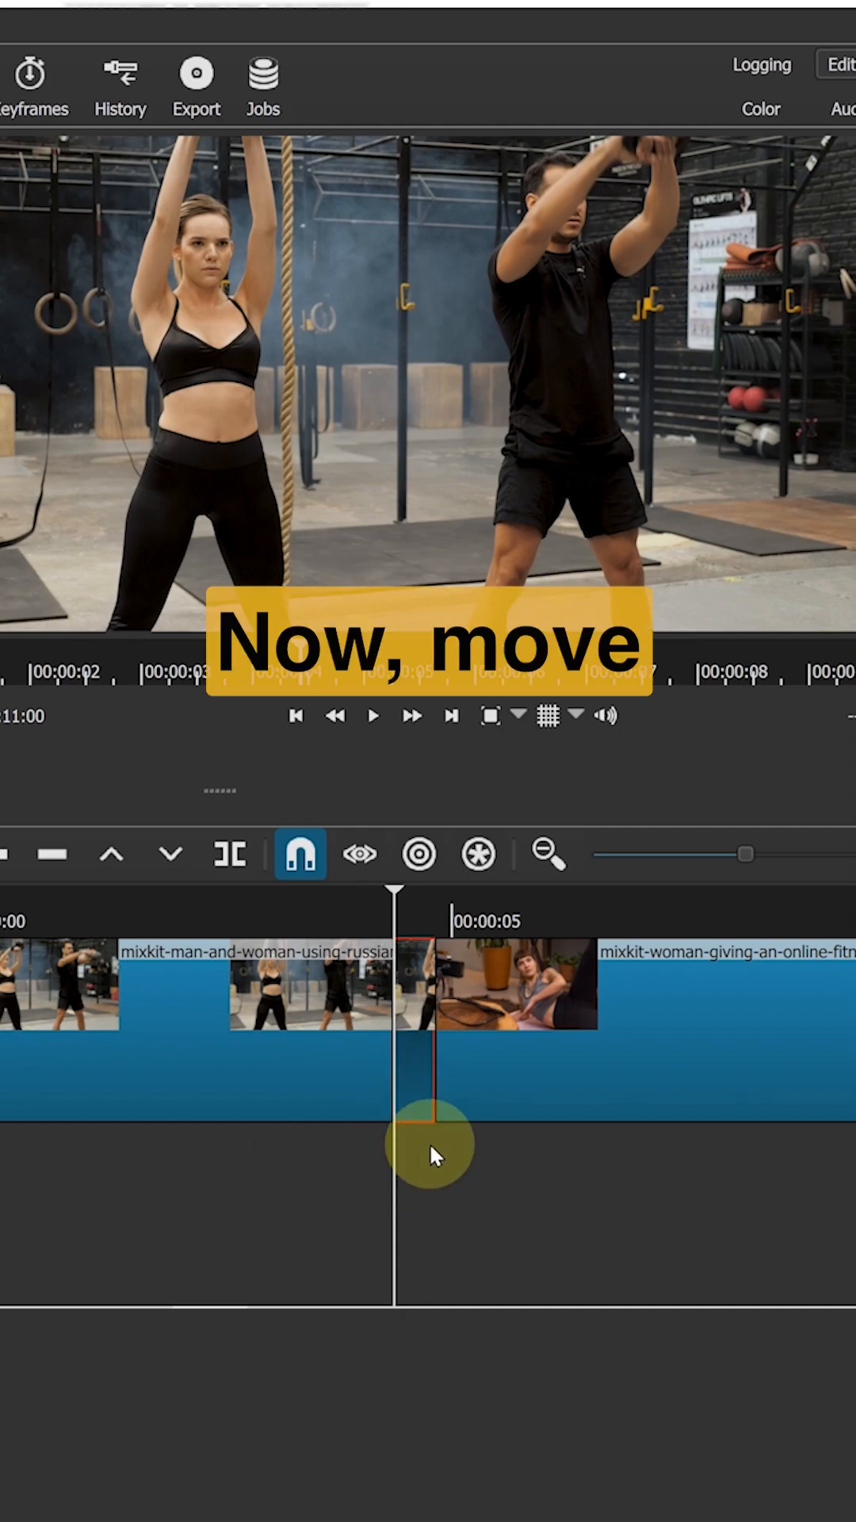
{"action": "key", "text": "alt+Right"}
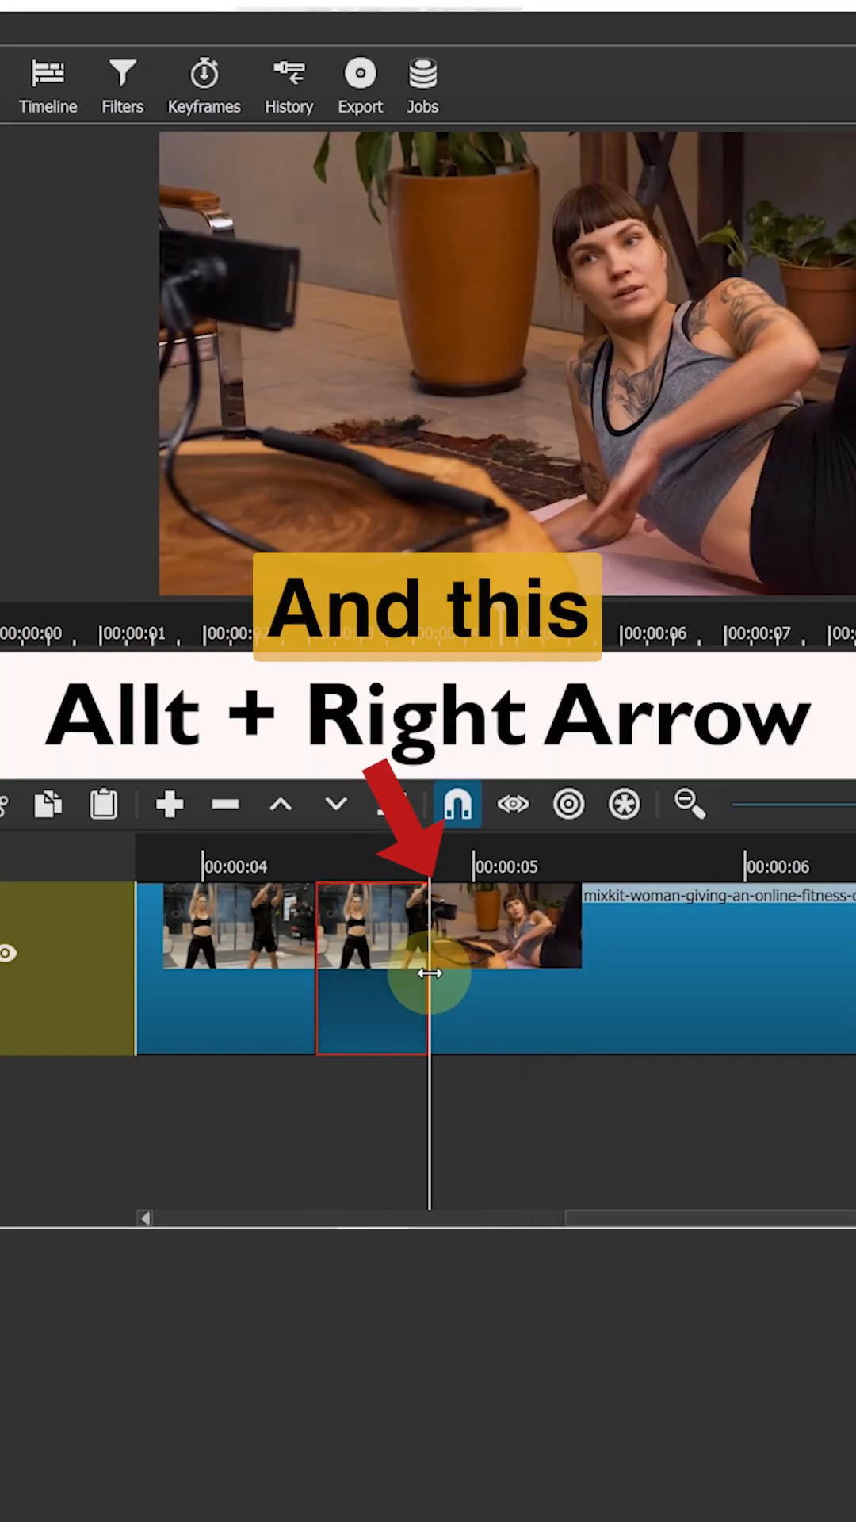
{"action": "key", "text": "alt+Right"}
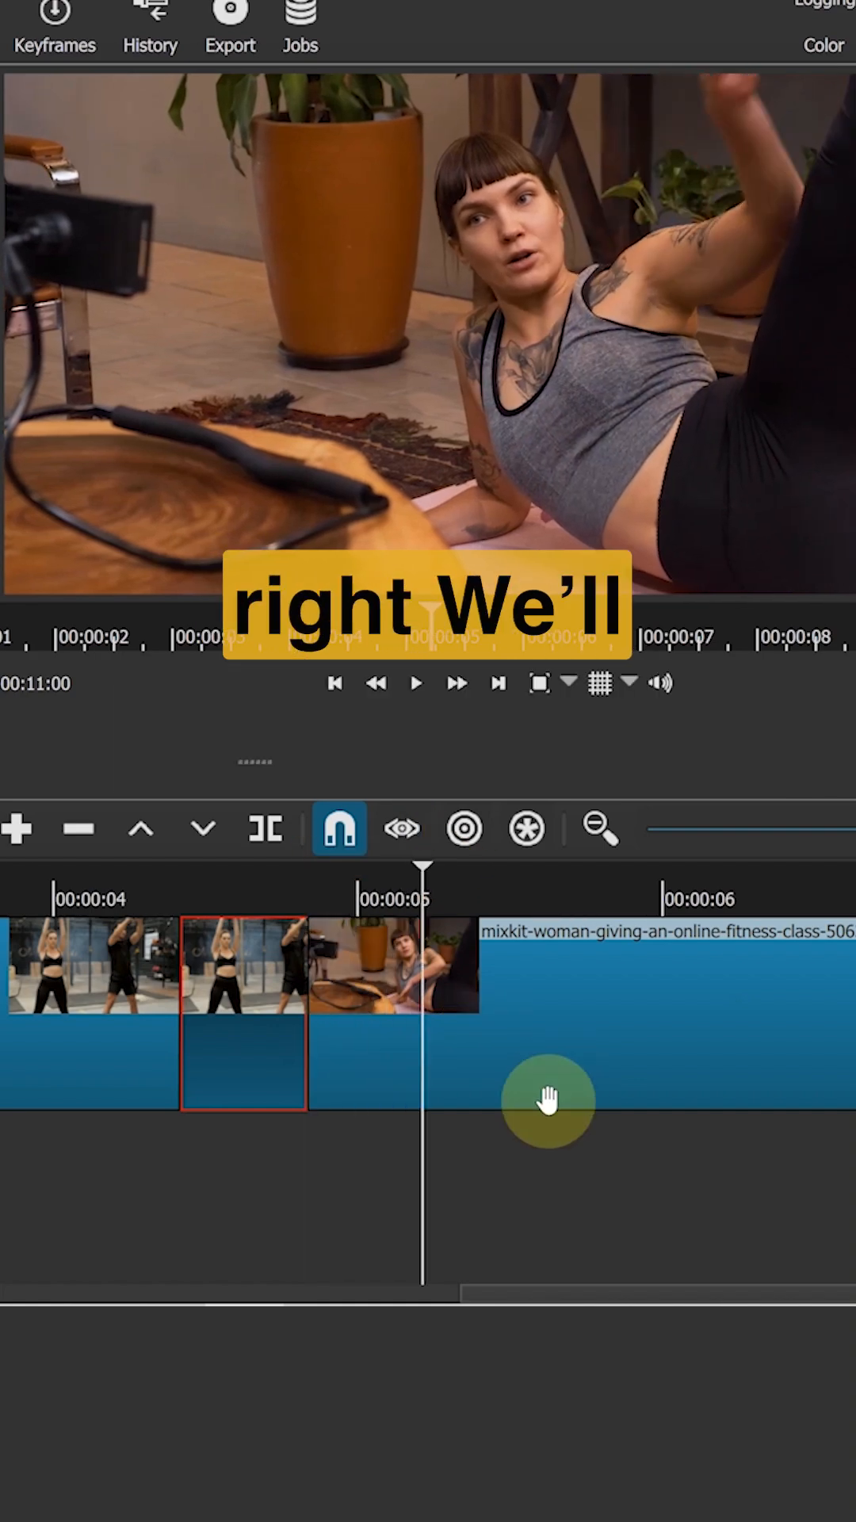
{"action": "left_click_drag", "start_coordinate": [548, 1100], "coordinate": [384, 1065]}
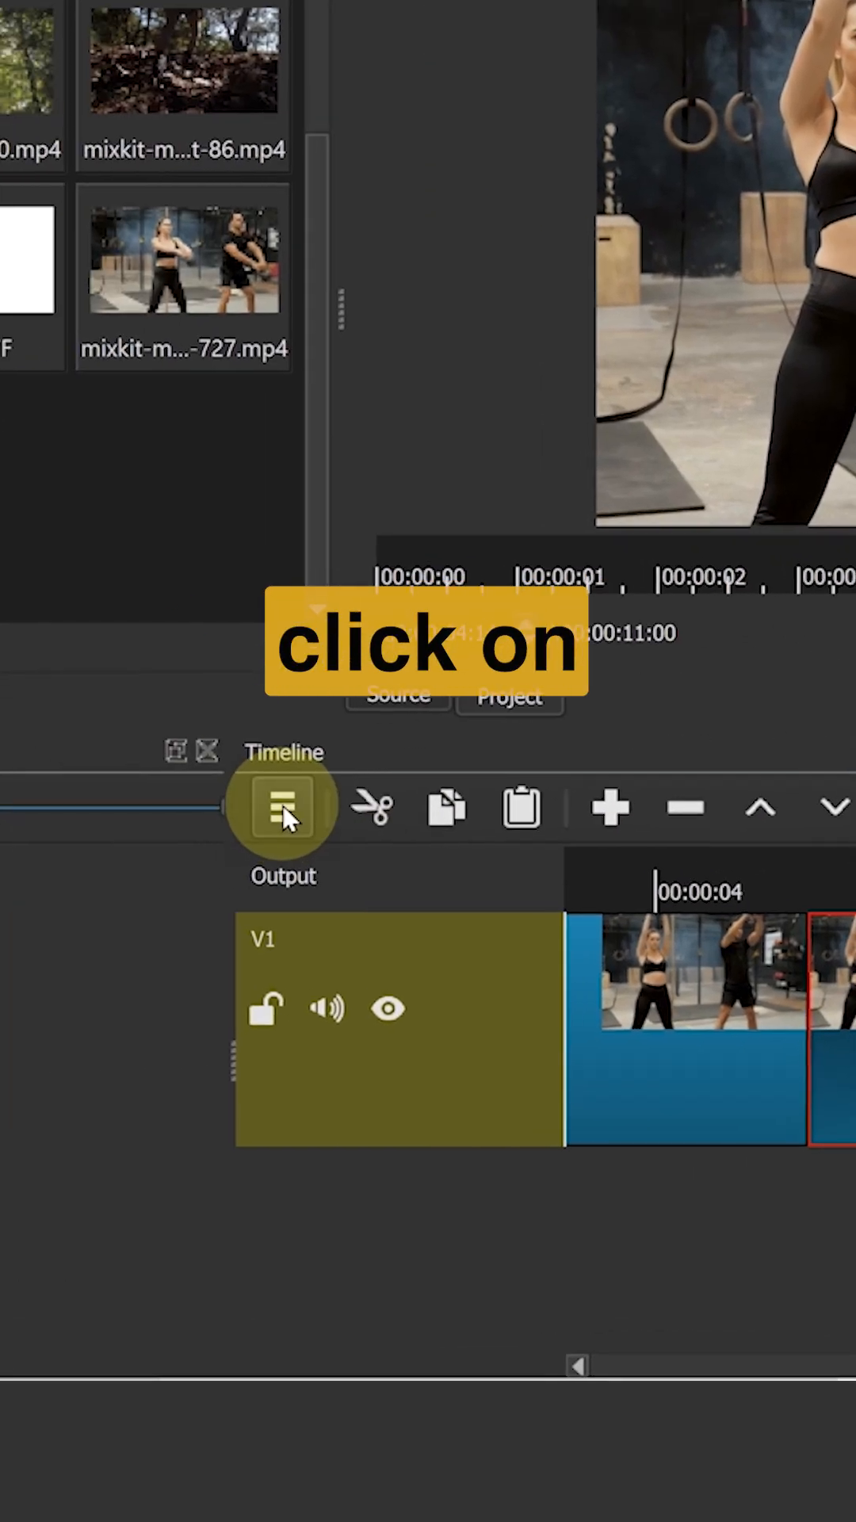
Add a second video track, move the short kettlebell piece to V2 and shift the fitness piece earlier
{"action": "left_click", "coordinate": [282, 809]}
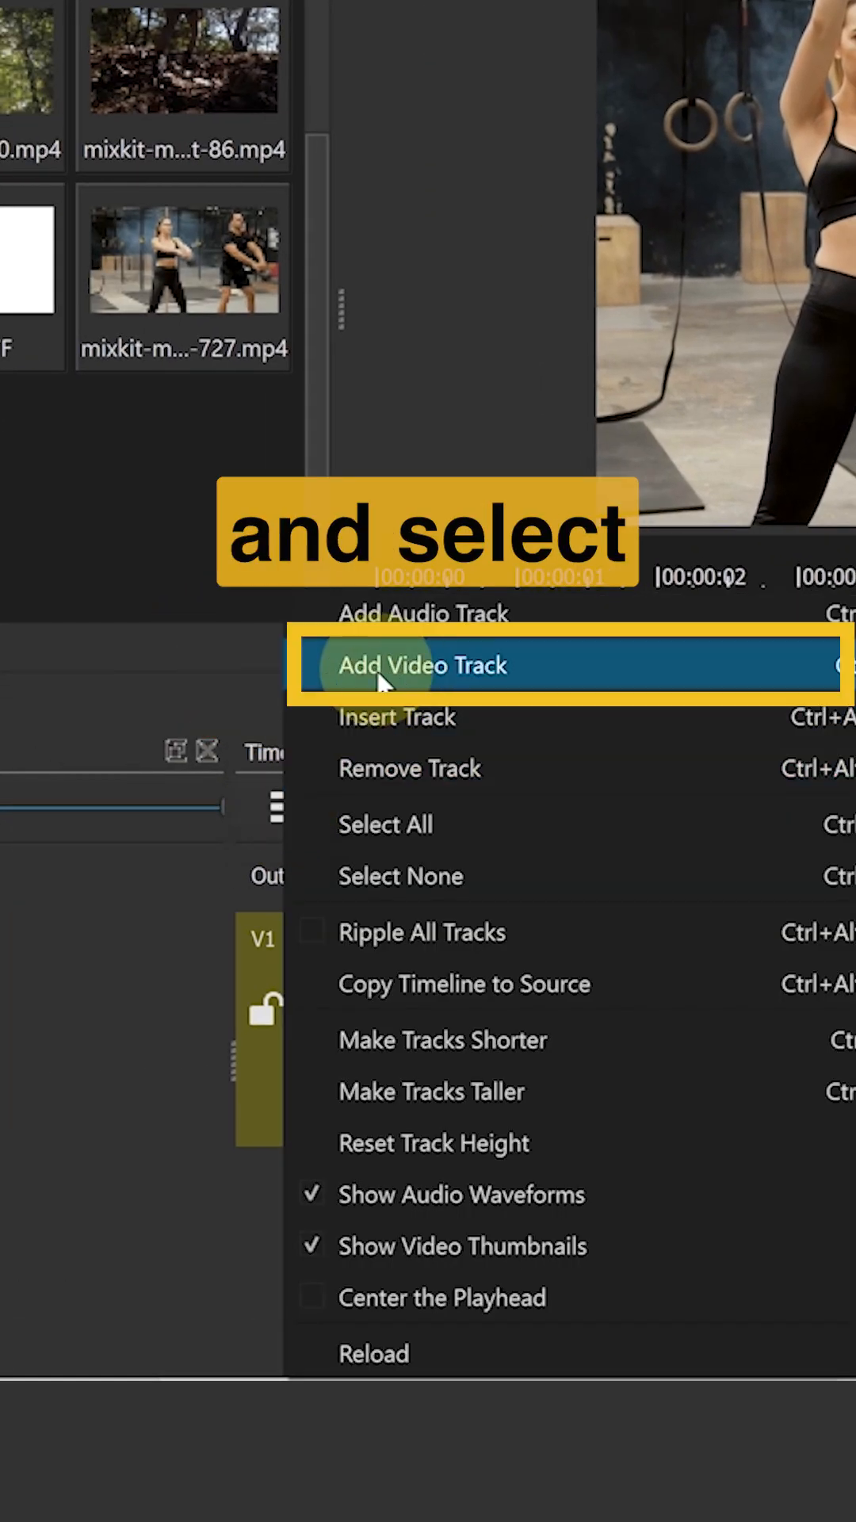
{"action": "left_click", "coordinate": [422, 664]}
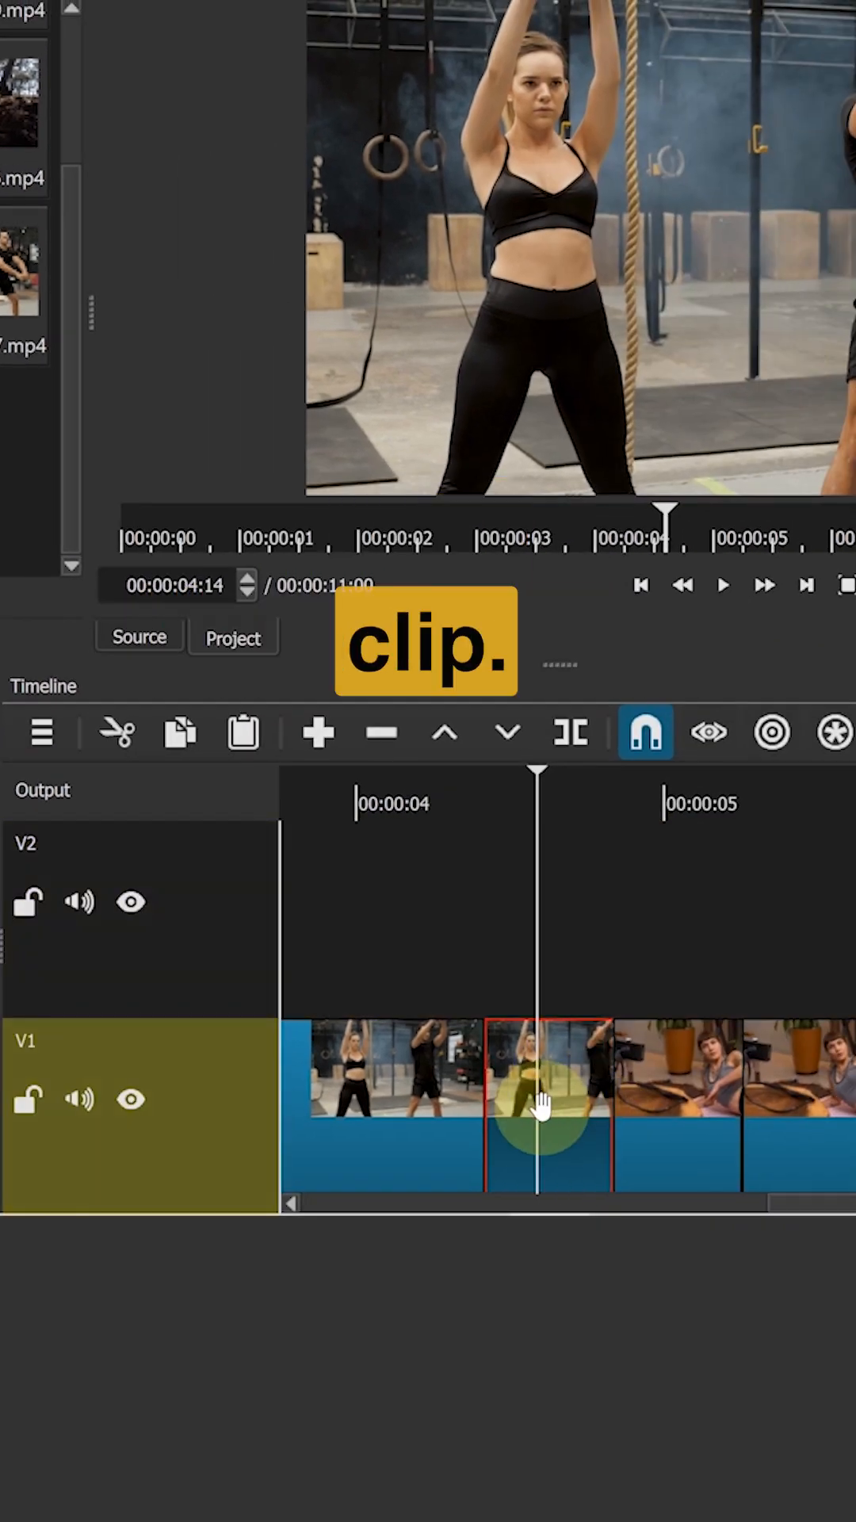
{"action": "key", "text": "alt+Left"}
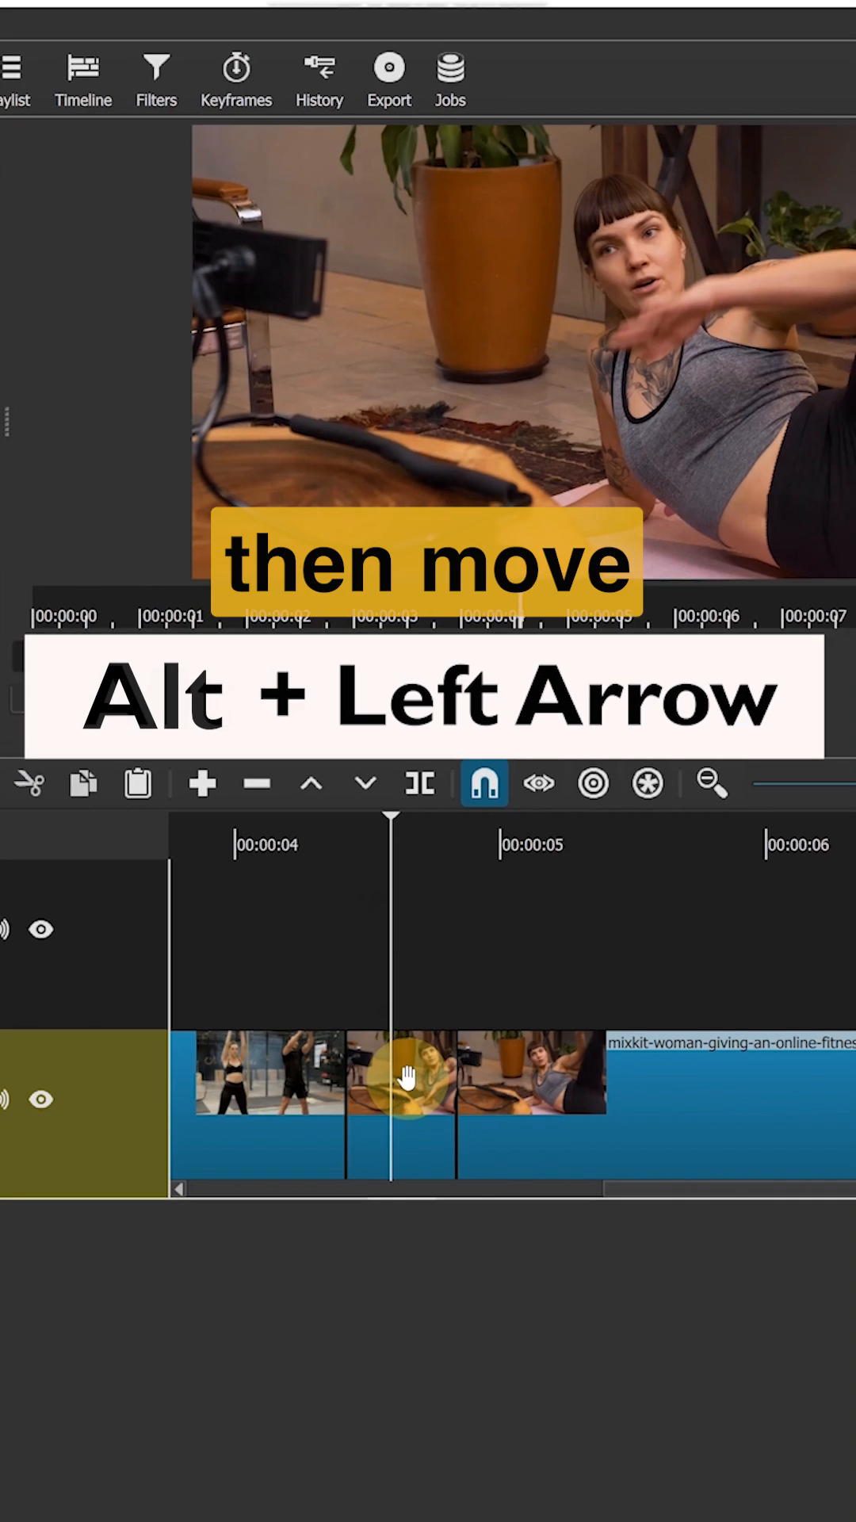
{"action": "key", "text": "alt+Left"}
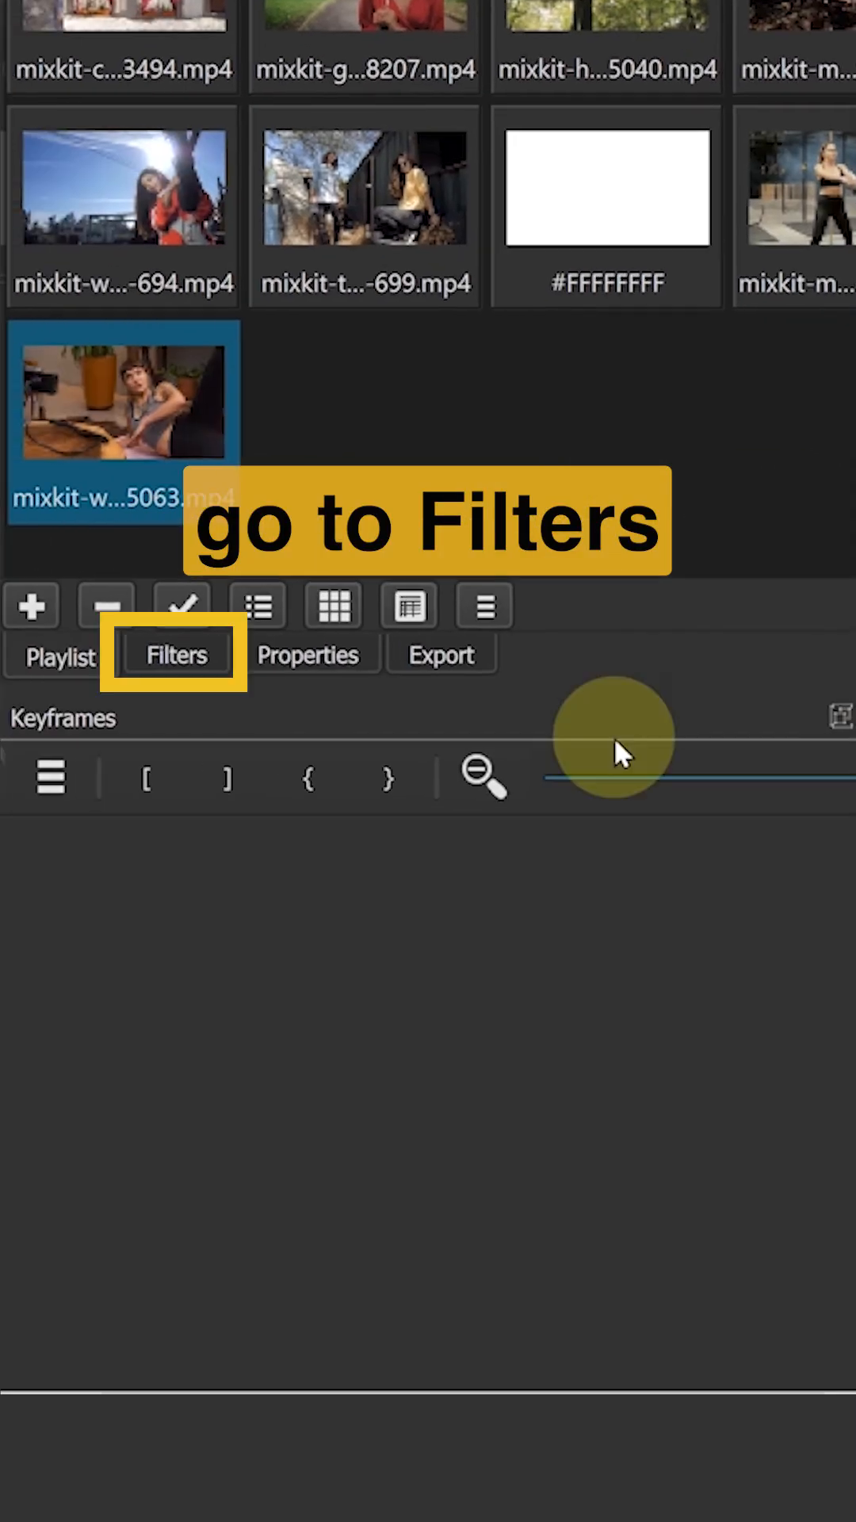
Add Size, Position & Rotate to the V2 kettlebell piece with Position keyframed to X -1920 at its end
{"action": "left_click", "coordinate": [177, 653]}
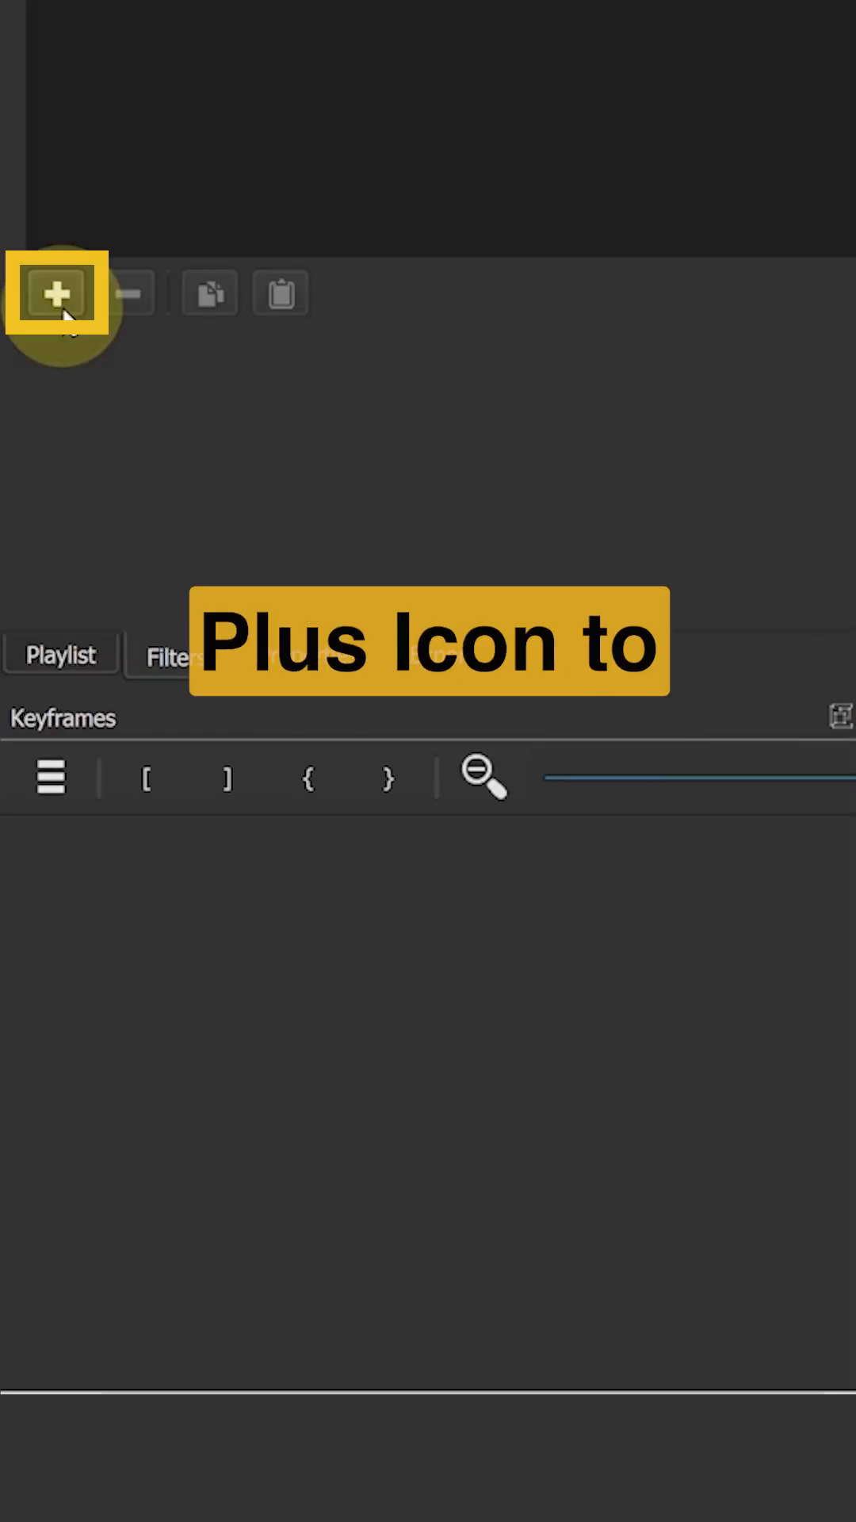
{"action": "left_click", "coordinate": [57, 293]}
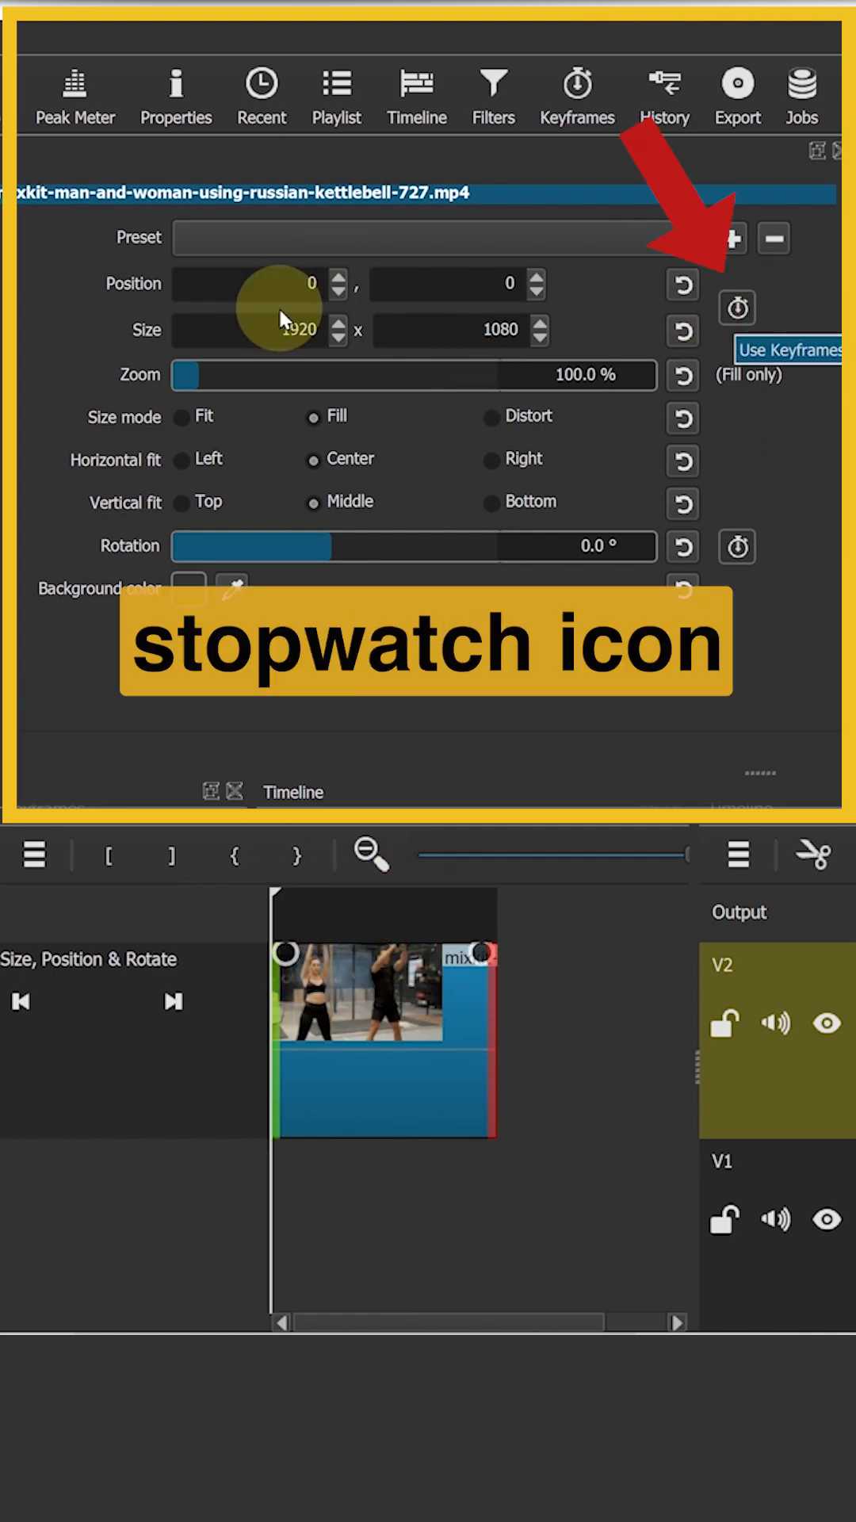
{"action": "left_click", "coordinate": [735, 306]}
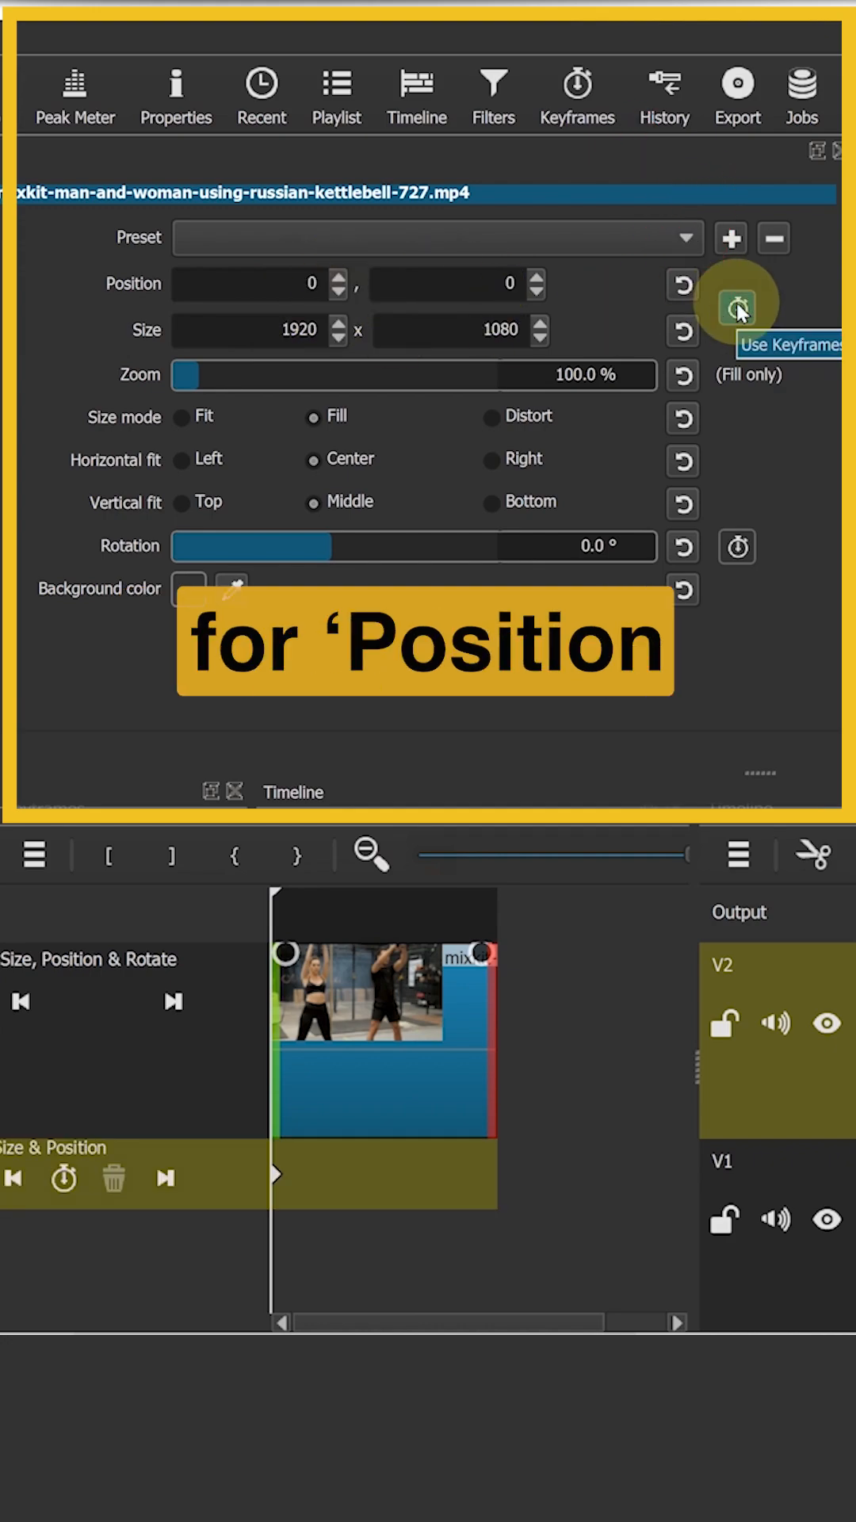
{"action": "left_click", "coordinate": [737, 305]}
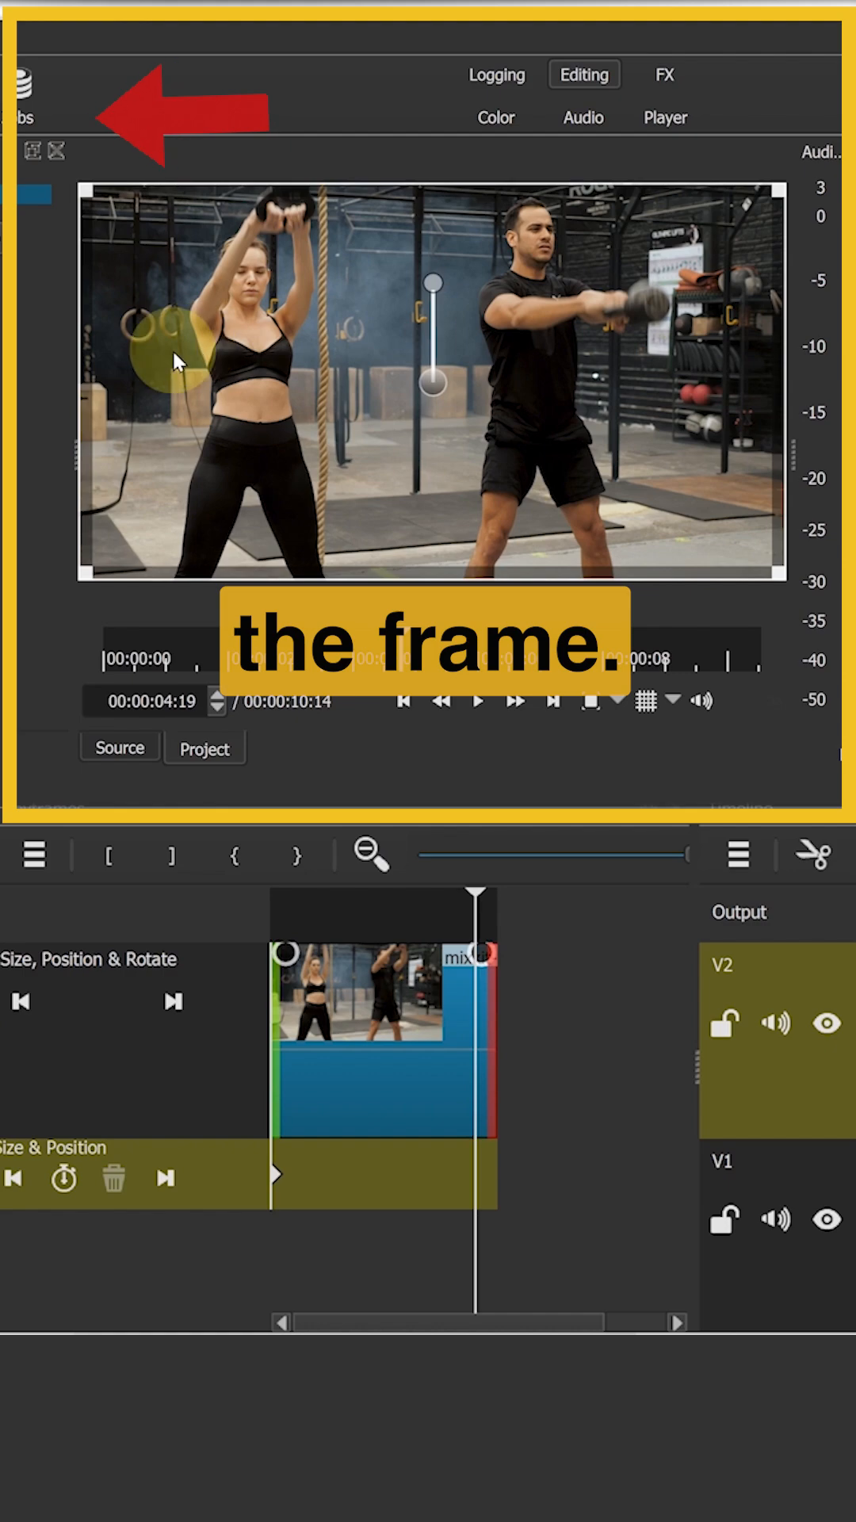
{"action": "left_click", "coordinate": [189, 96]}
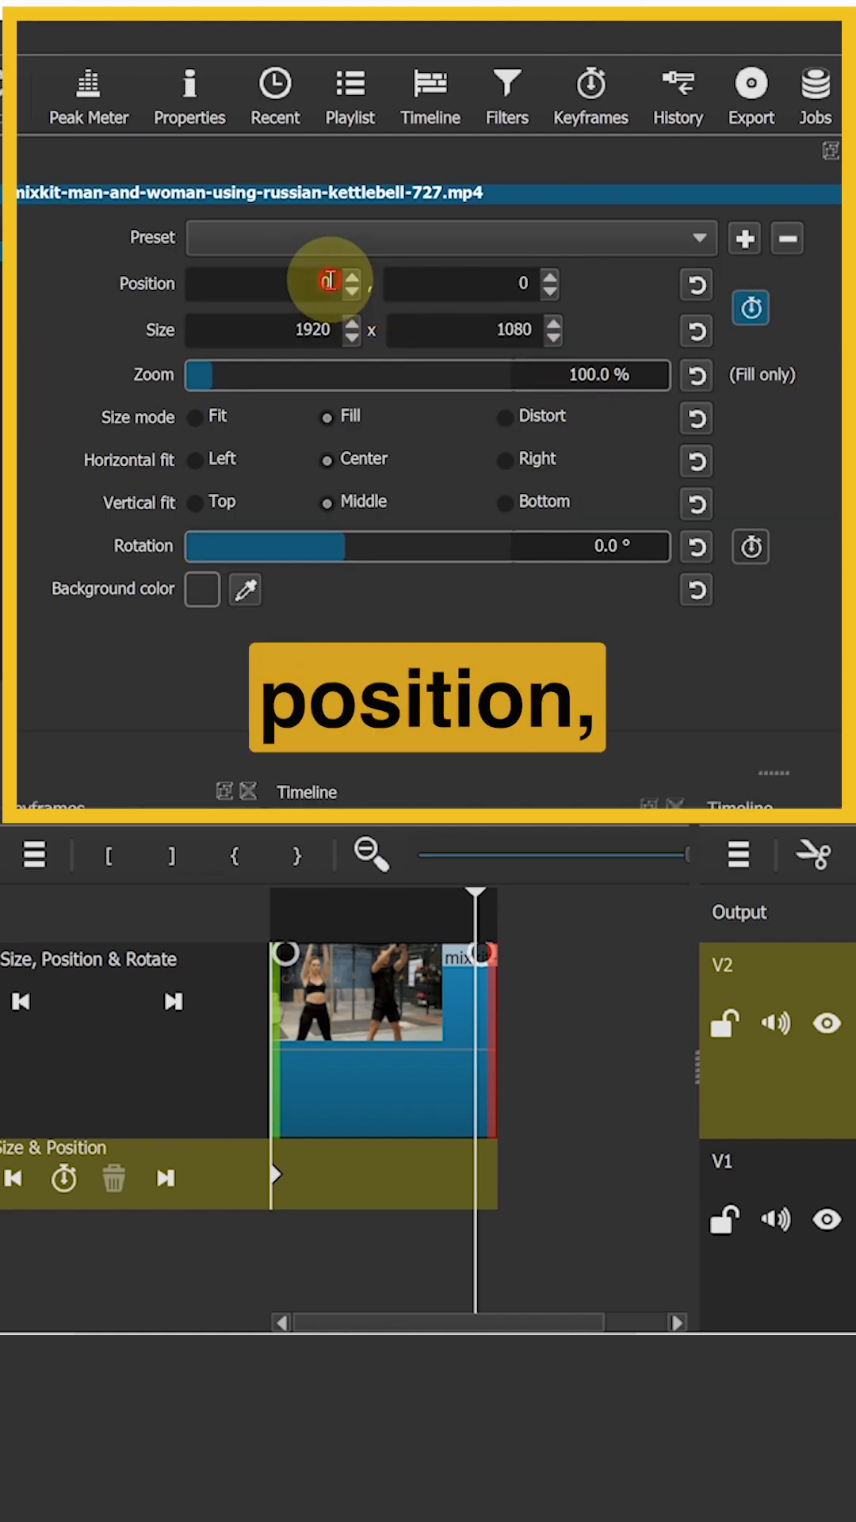
{"action": "type", "text": "-1920"}
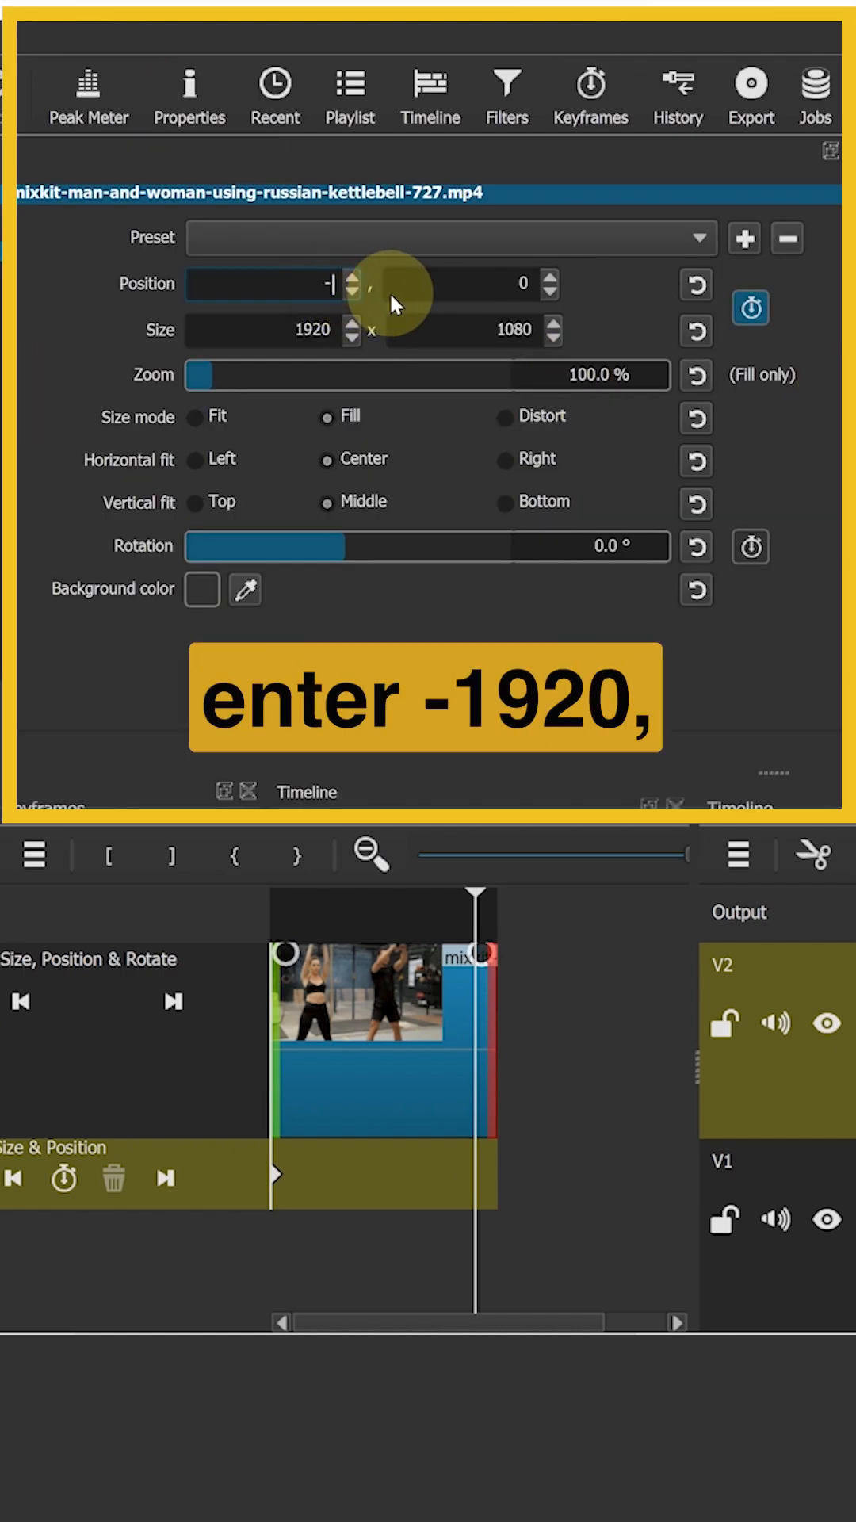
{"action": "type", "text": "-1920"}
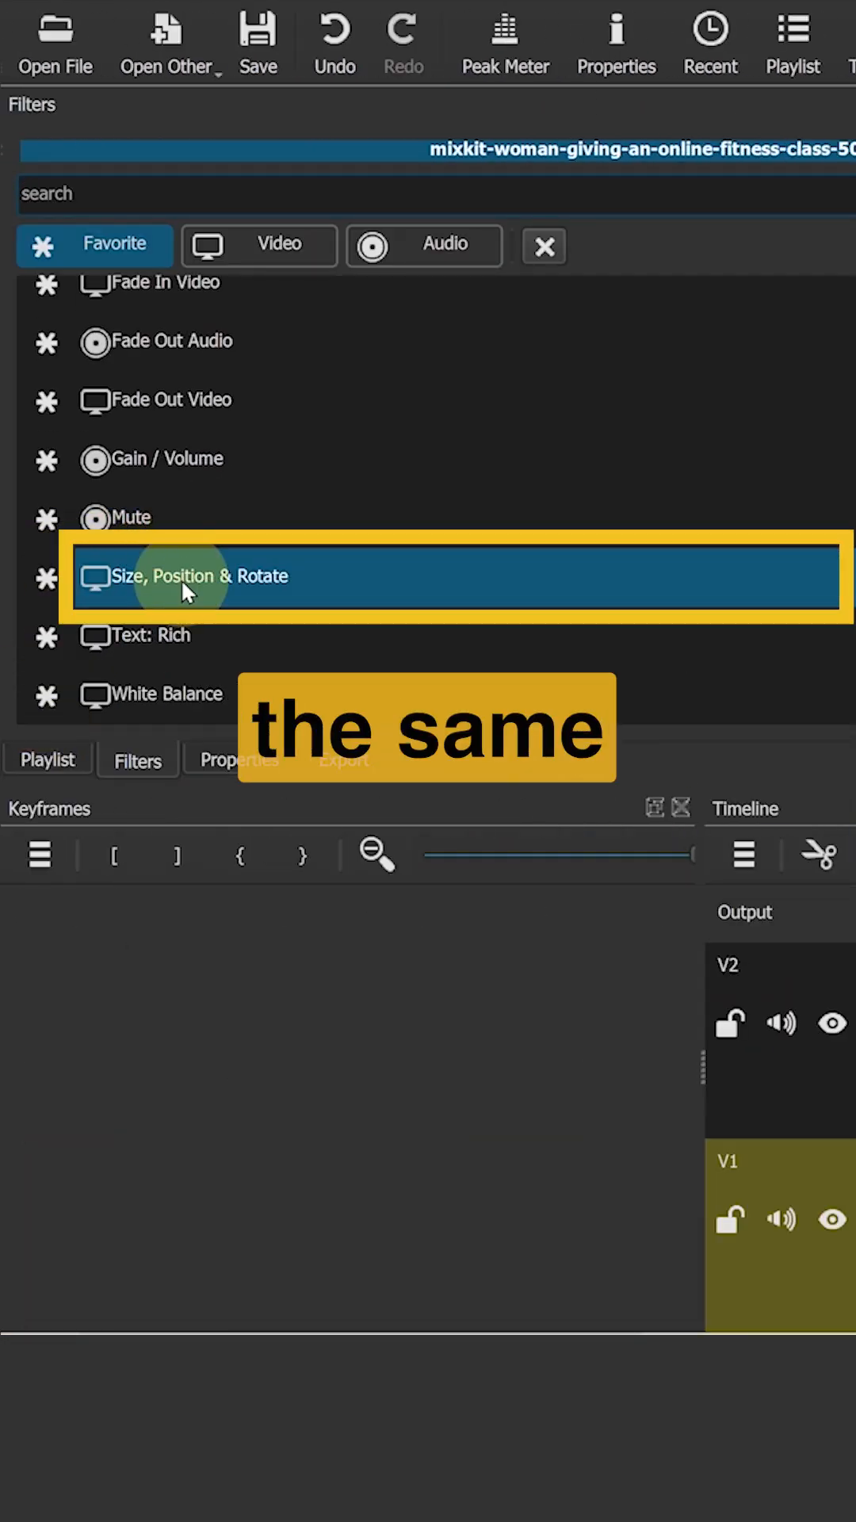
Add Size, Position & Rotate to the V1 fitness piece with Position keyframed from X 1920 sliding in
{"action": "double_click", "coordinate": [184, 577]}
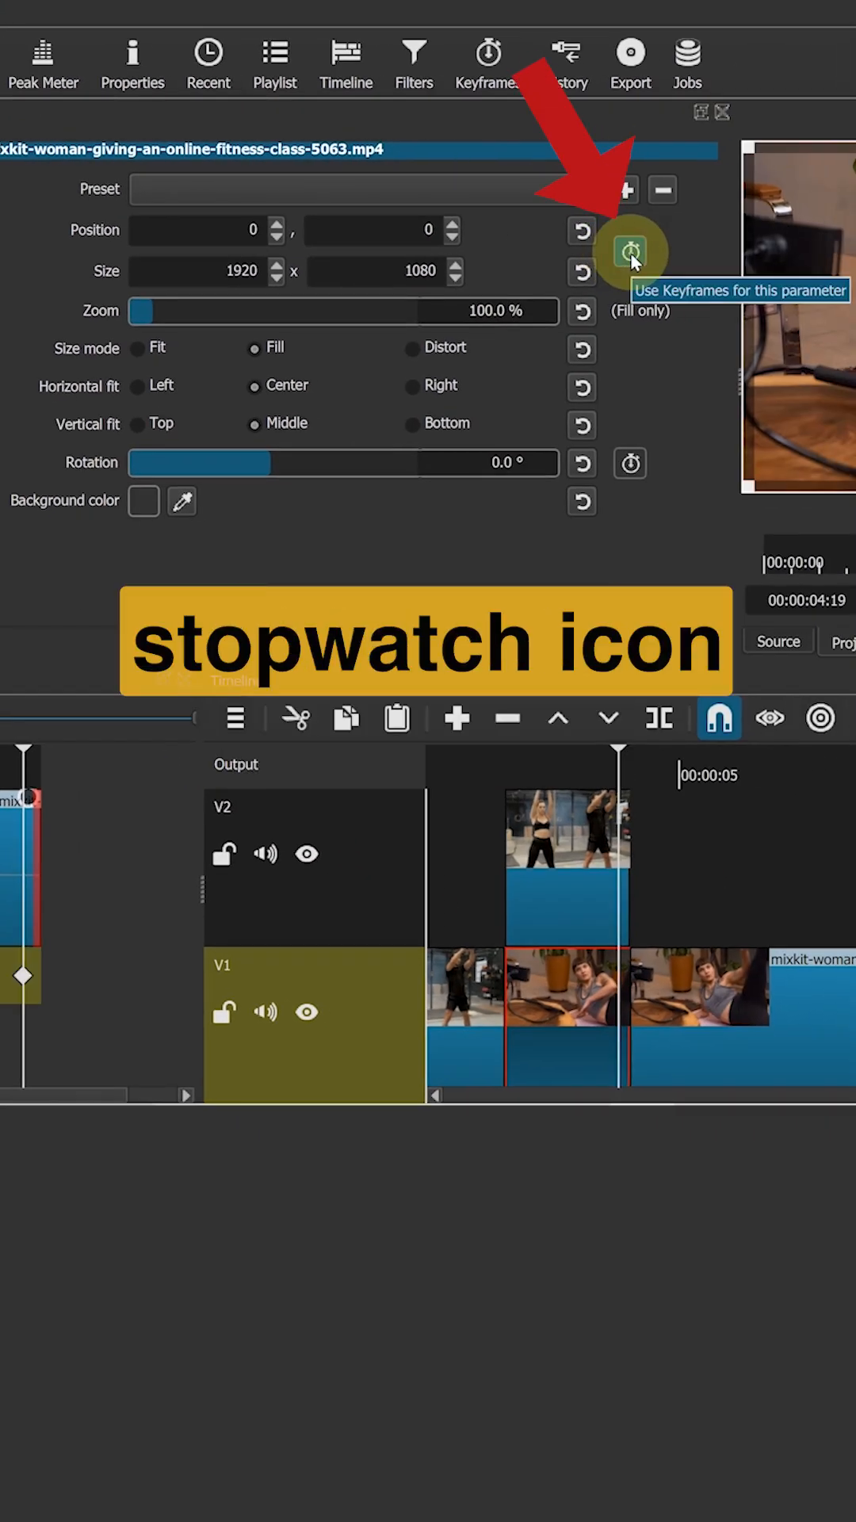
{"action": "left_click", "coordinate": [630, 251]}
{"action": "type", "text": "1"}
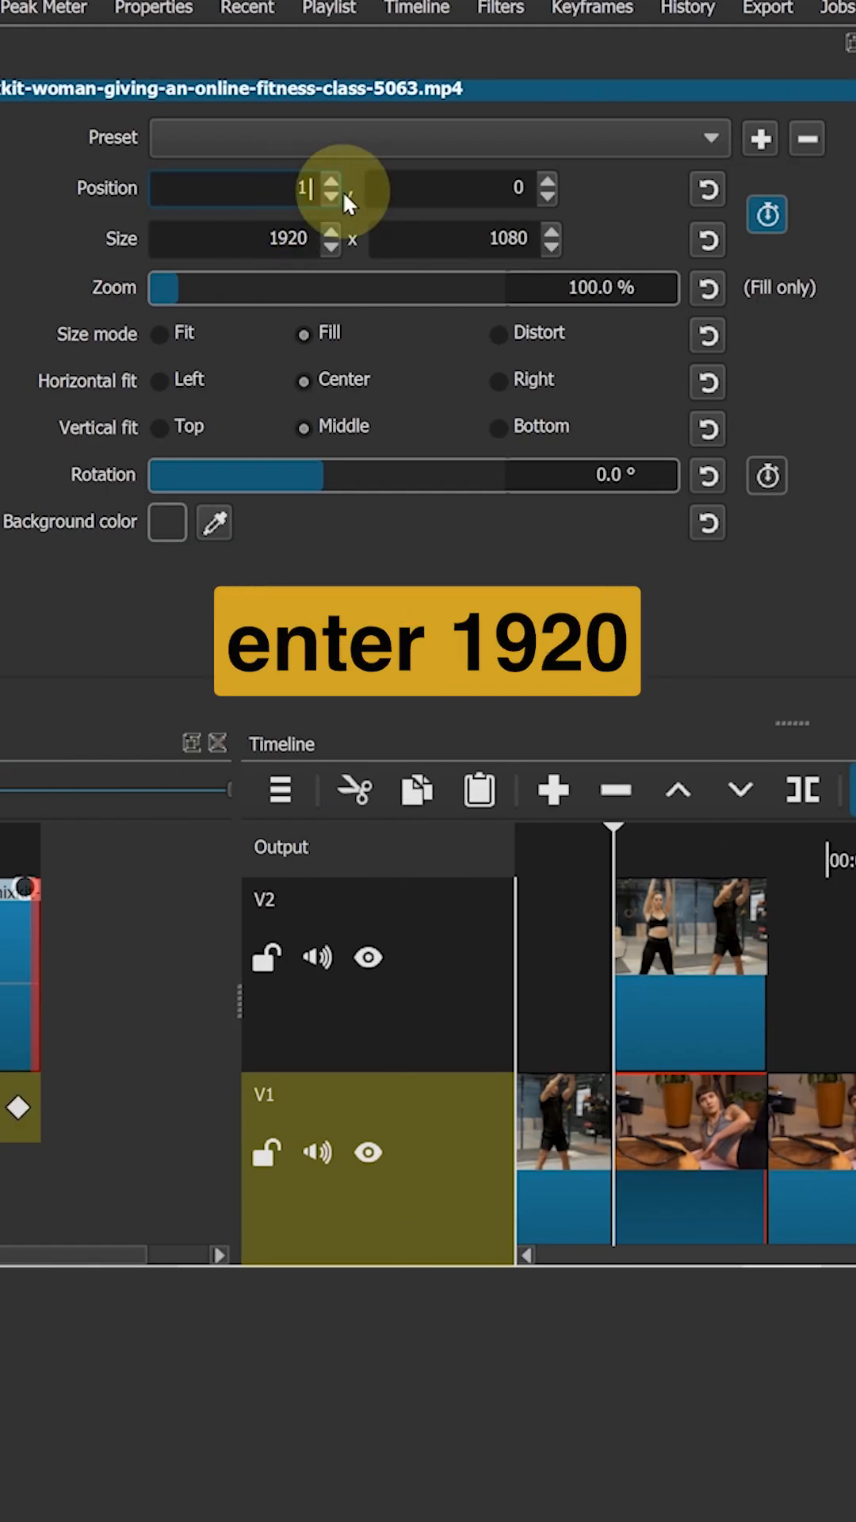
{"action": "type", "text": "920"}
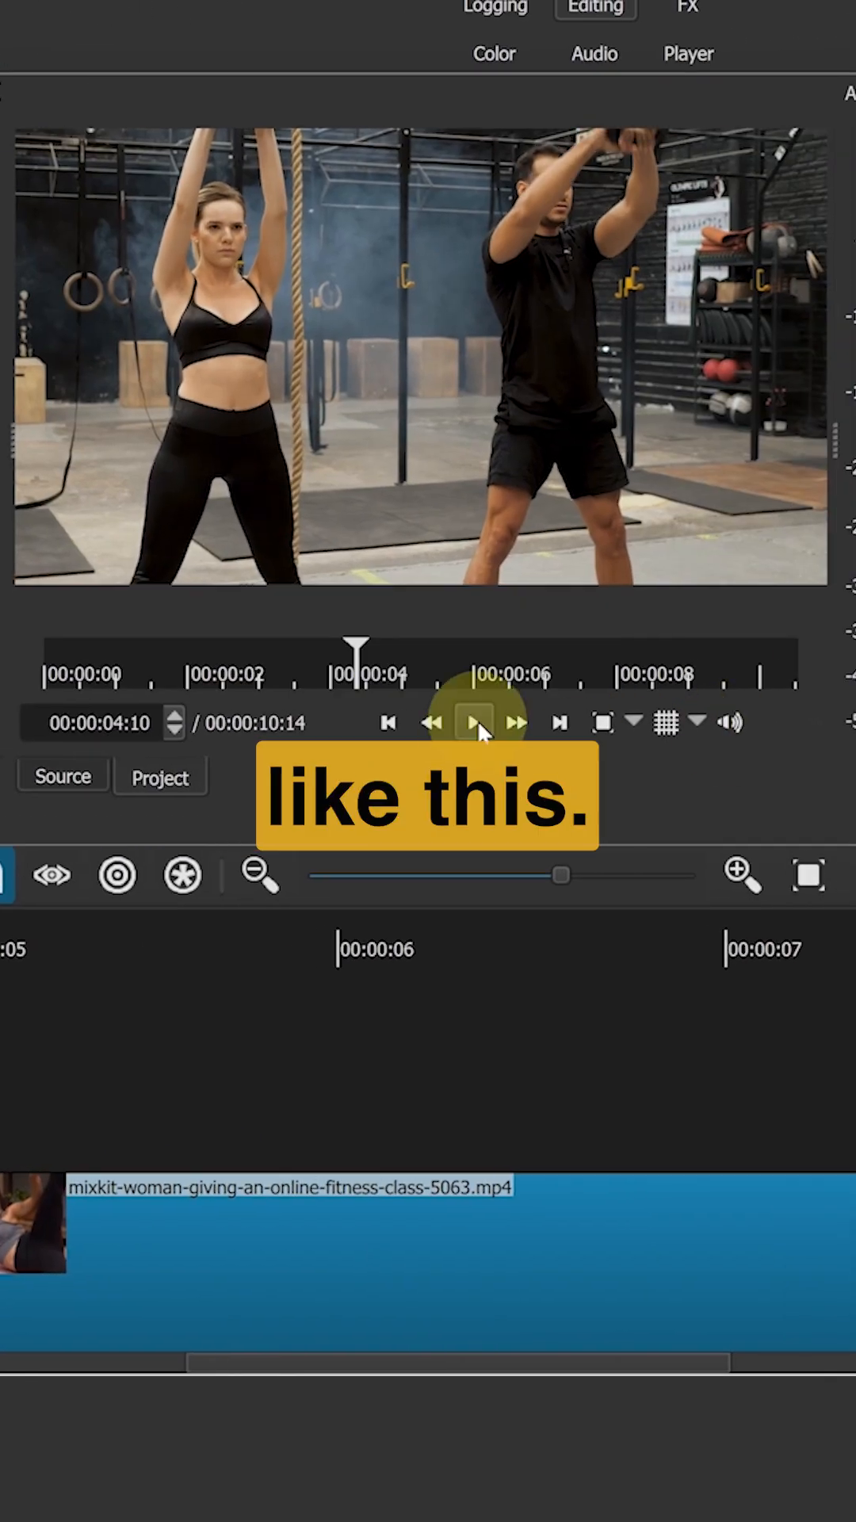
{"action": "left_click", "coordinate": [474, 723]}
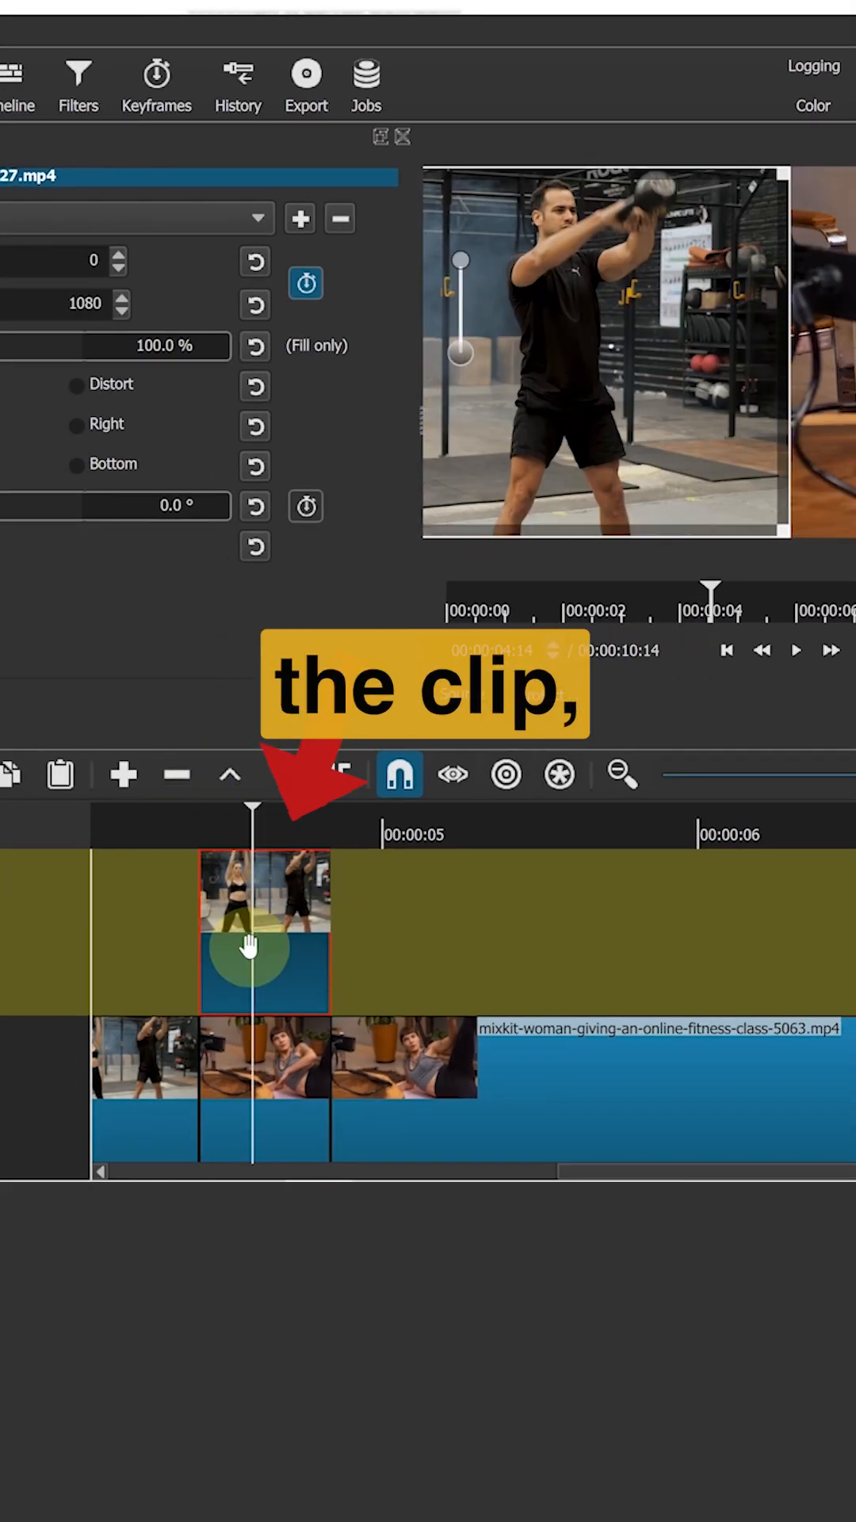
Apply a Blur: Box filter to the V2 kettlebell piece at 35 px width and 49 px height
{"action": "left_click", "coordinate": [44, 667]}
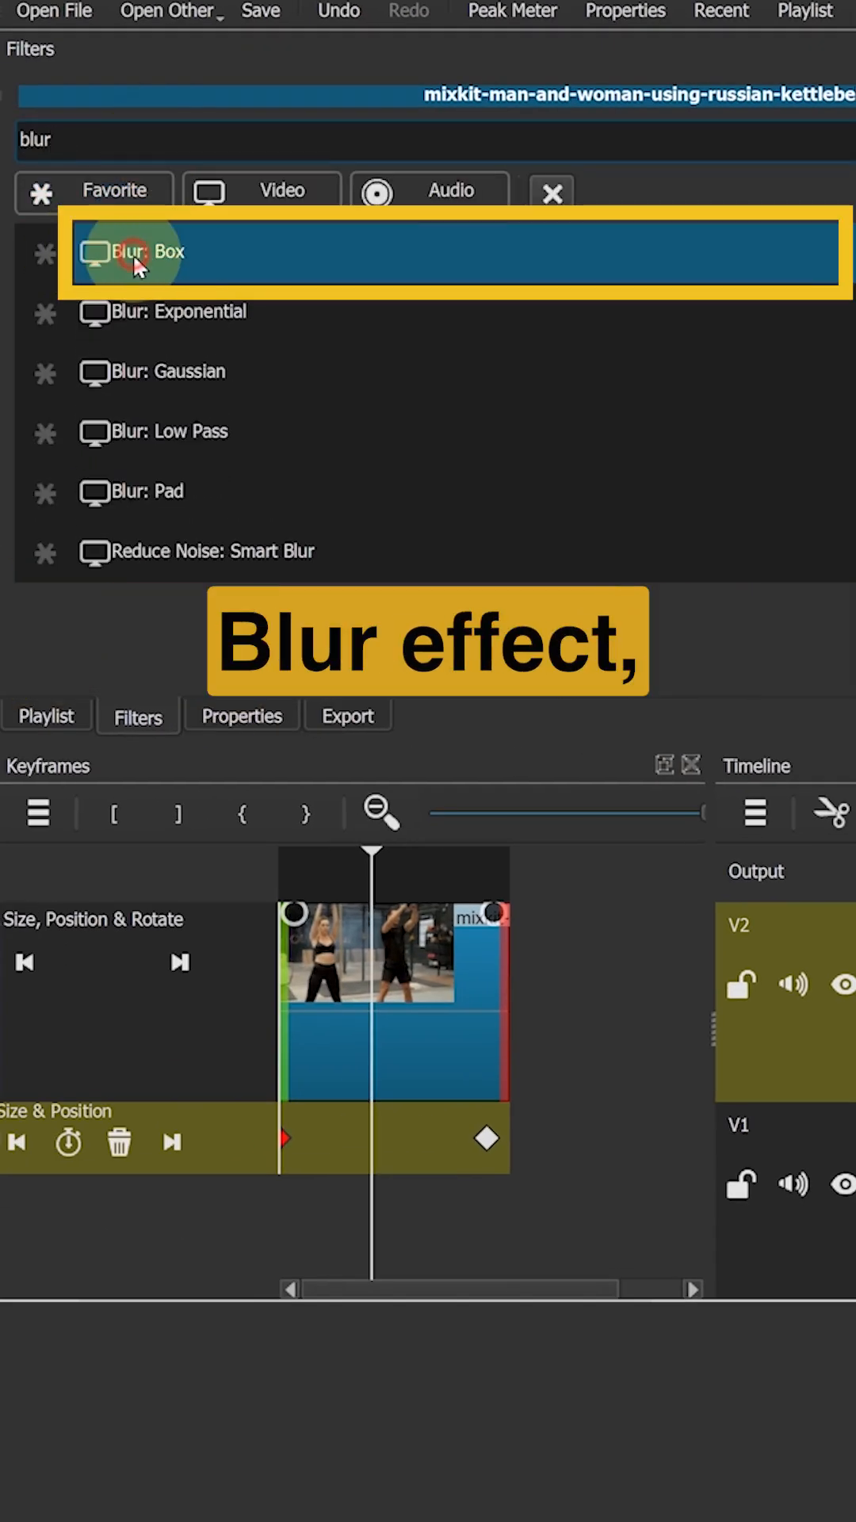
{"action": "left_click", "coordinate": [151, 252]}
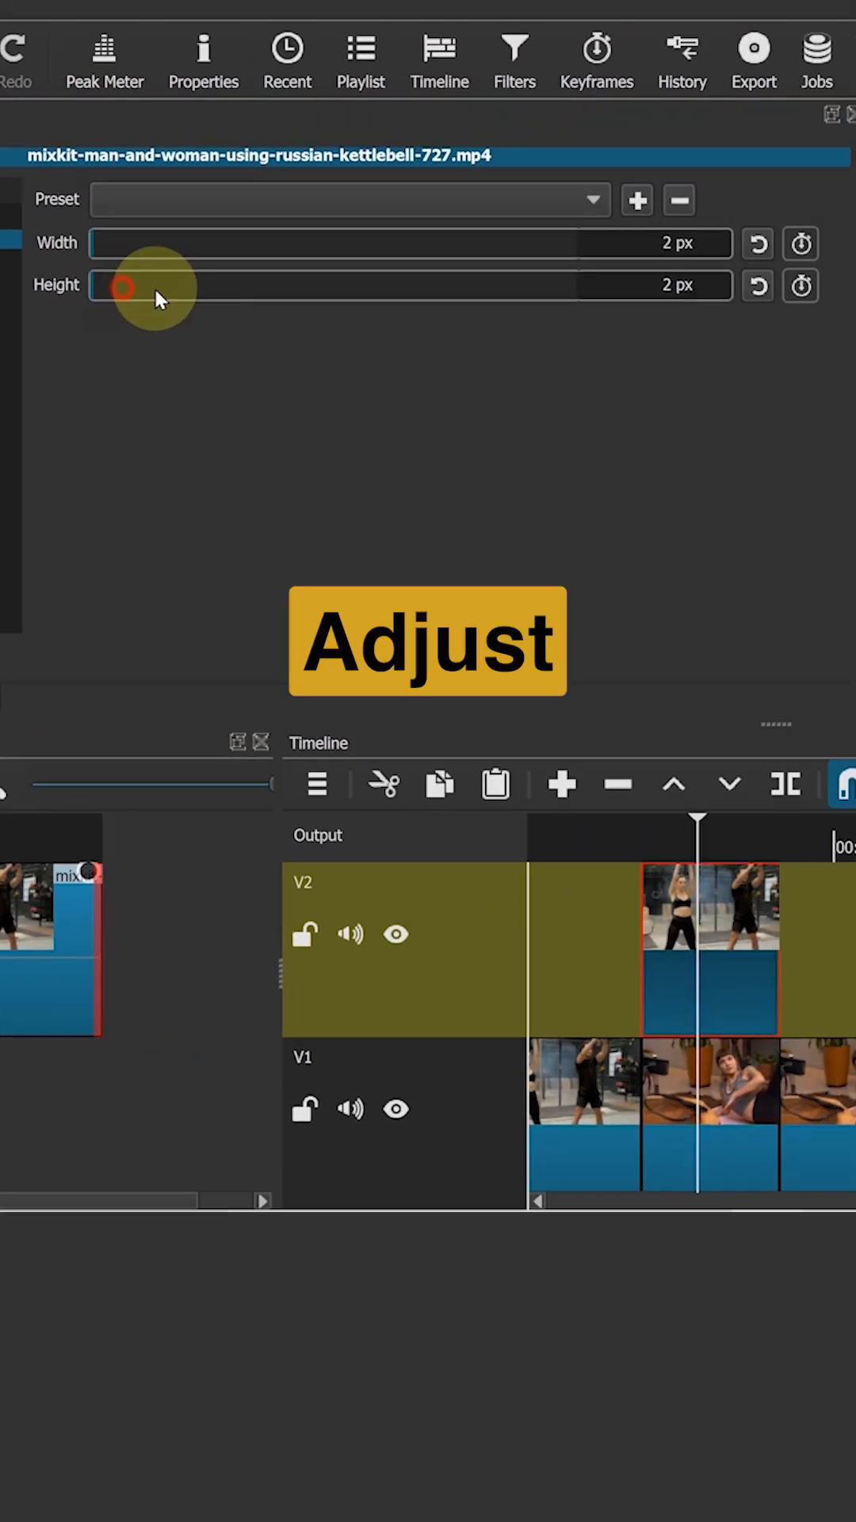
{"action": "left_click_drag", "start_coordinate": [122, 287], "coordinate": [228, 244]}
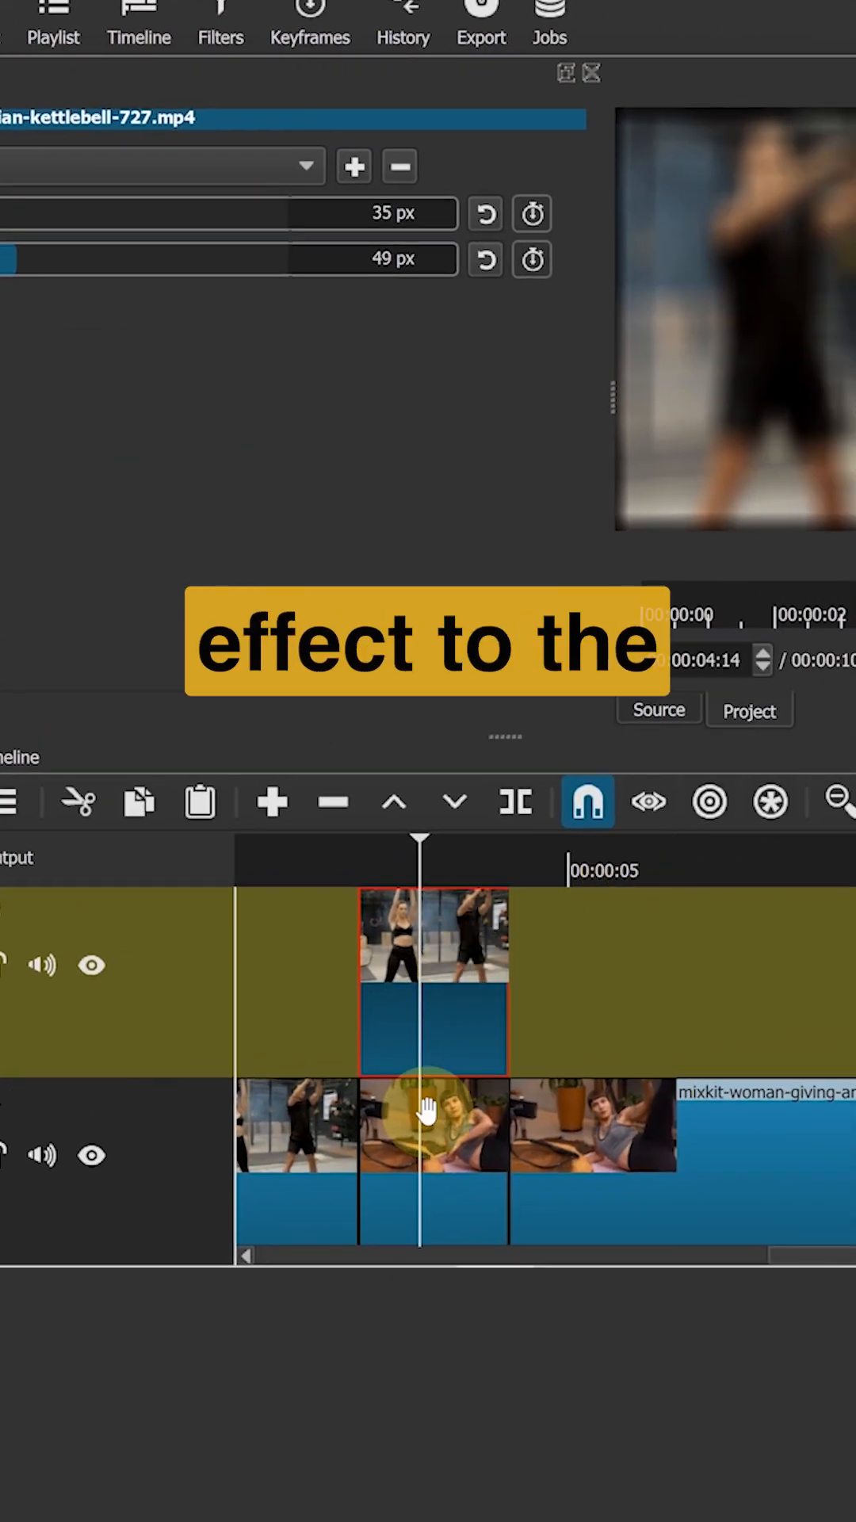
Select the V1 fitness piece and search the filter list for blur
{"action": "left_click", "coordinate": [435, 1123]}
{"action": "type", "text": "b"}
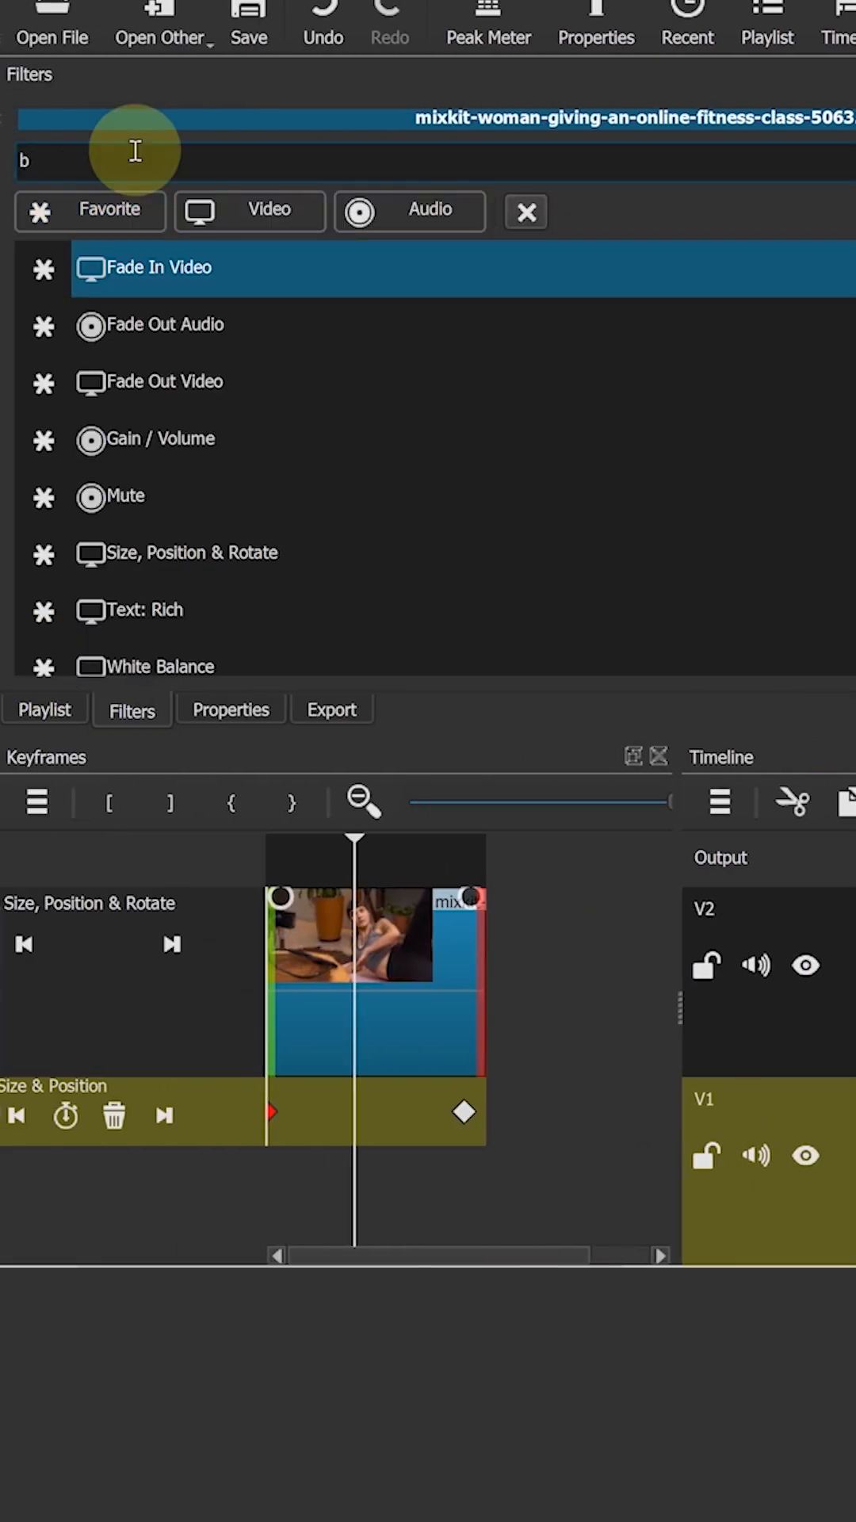
{"action": "type", "text": "lur"}
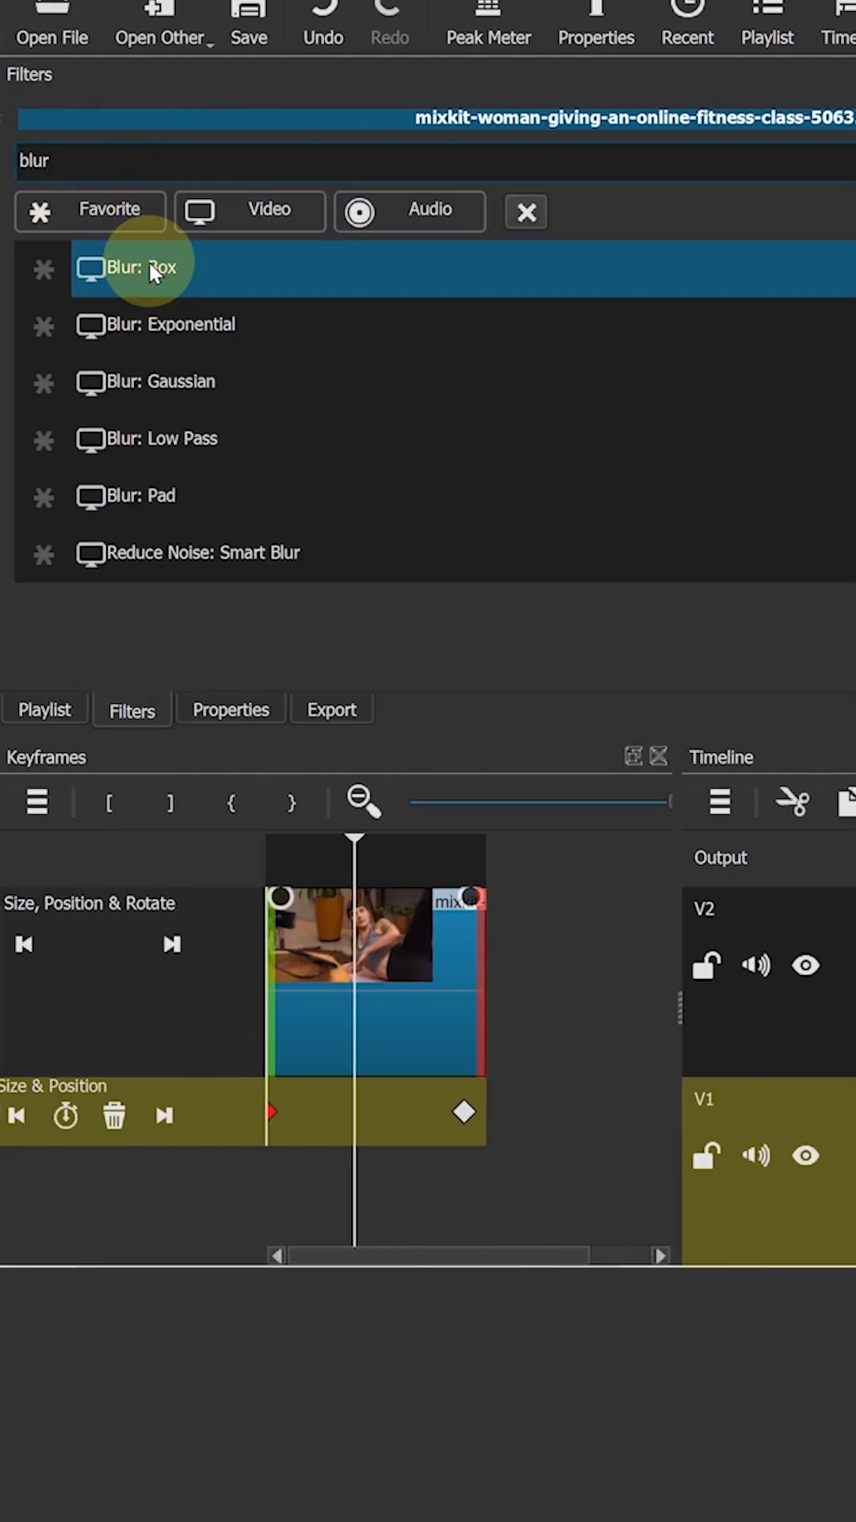